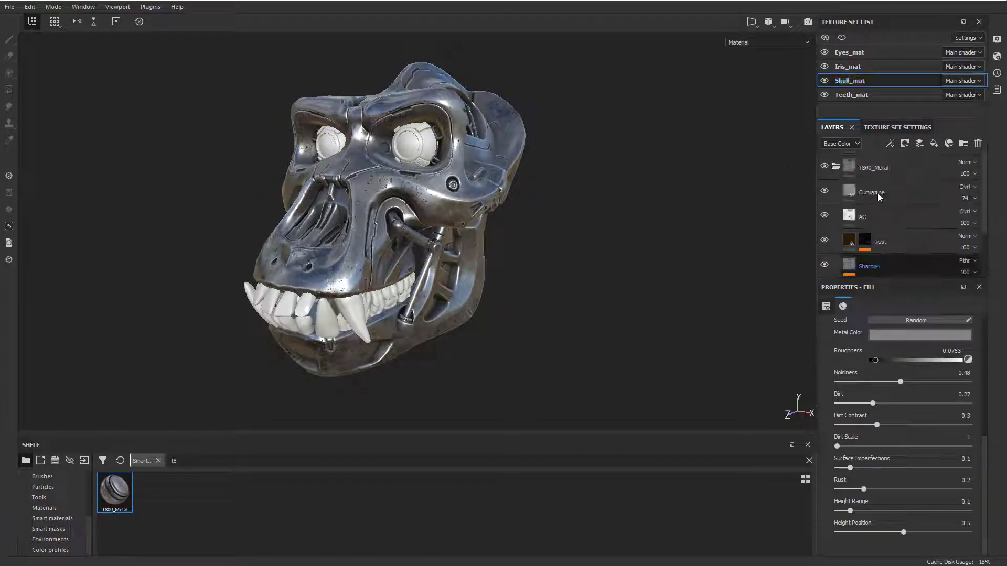
Step: Instantiate the T800_Metal folder across texture sets, targeting Eyes_mat
{"action": "right_click", "coordinate": [873, 167]}
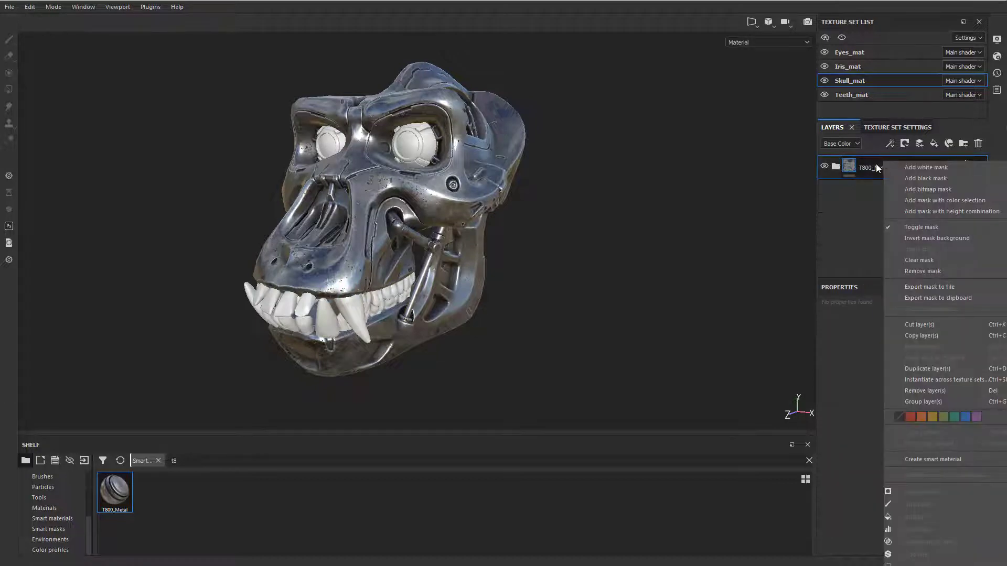
{"action": "mouse_move", "coordinate": [936, 380]}
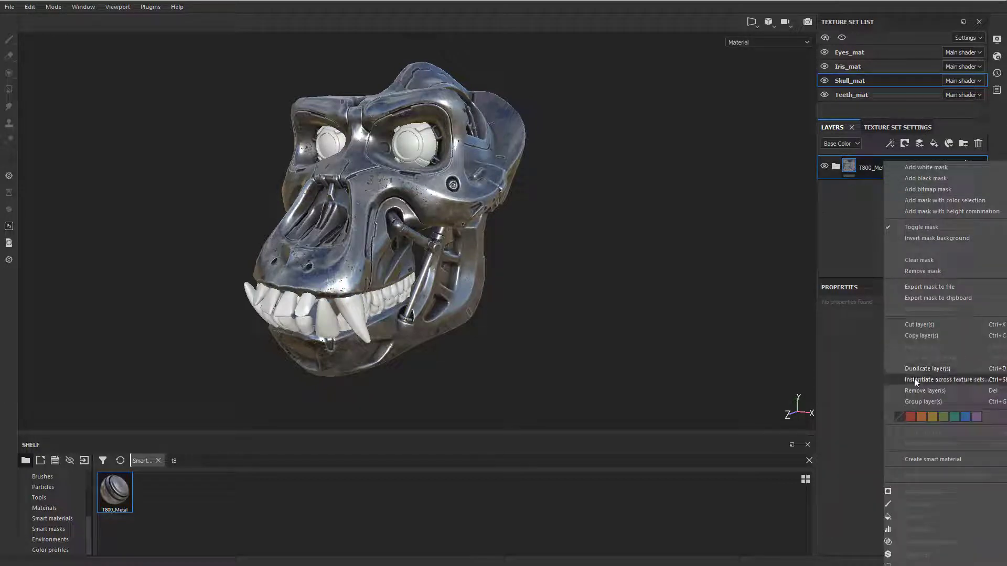
{"action": "left_click", "coordinate": [938, 379]}
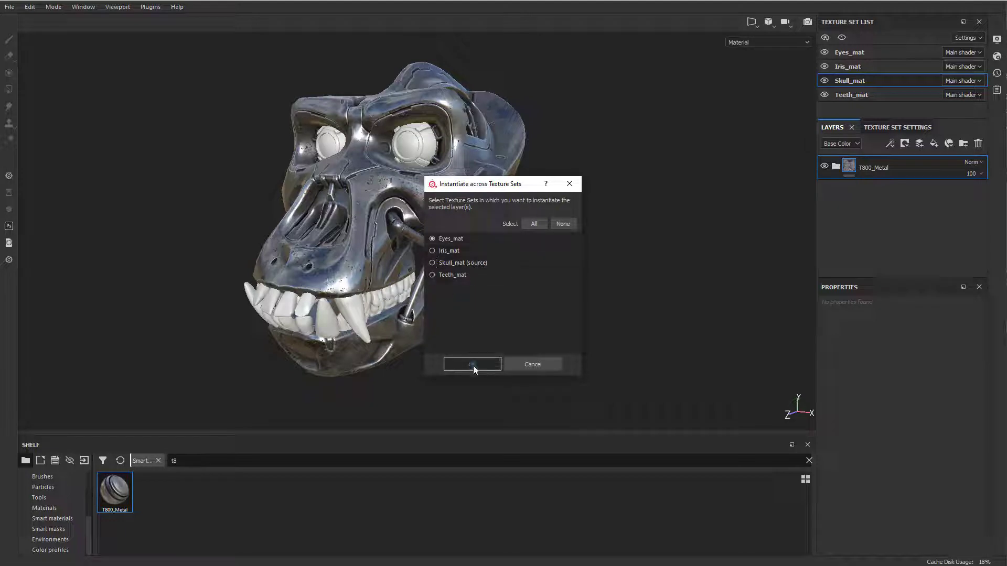
Step: Confirm the instancing so Eyes_mat gets a linked T800_Metal instance layer
{"action": "left_click", "coordinate": [472, 363]}
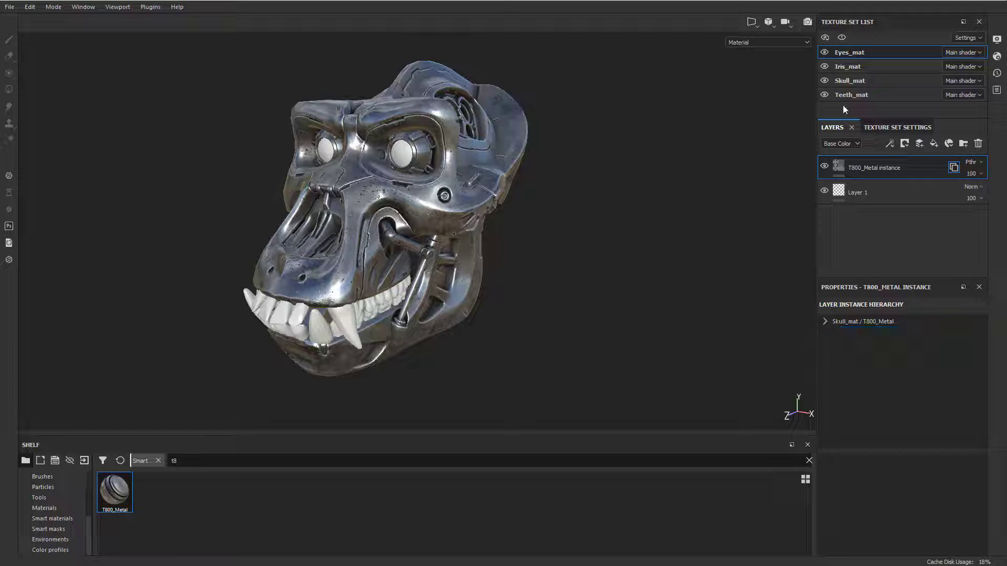
Step: Return to Skull_mat and select Fill layer 1's Metal Color parameter
{"action": "left_click", "coordinate": [849, 80]}
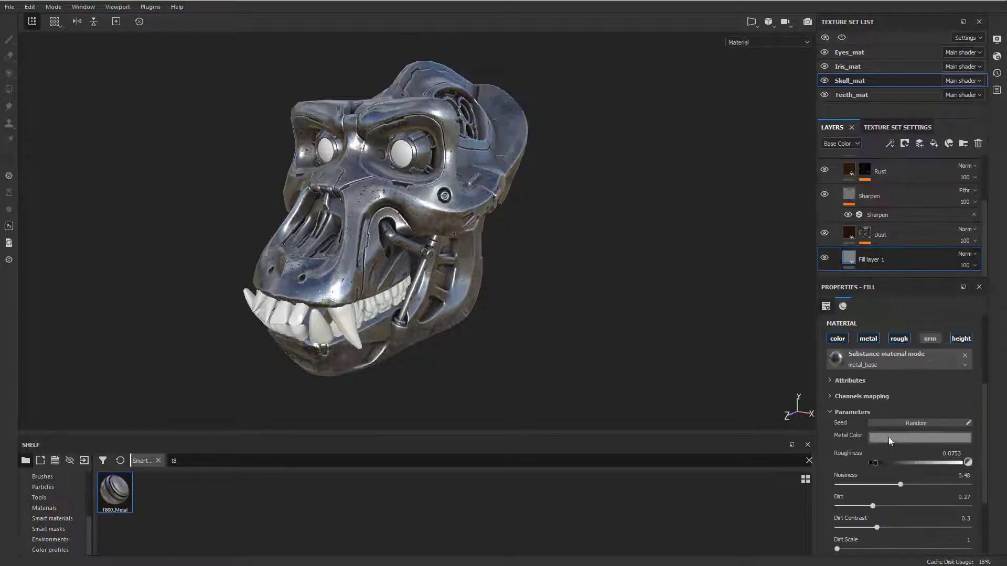
{"action": "left_click", "coordinate": [919, 441]}
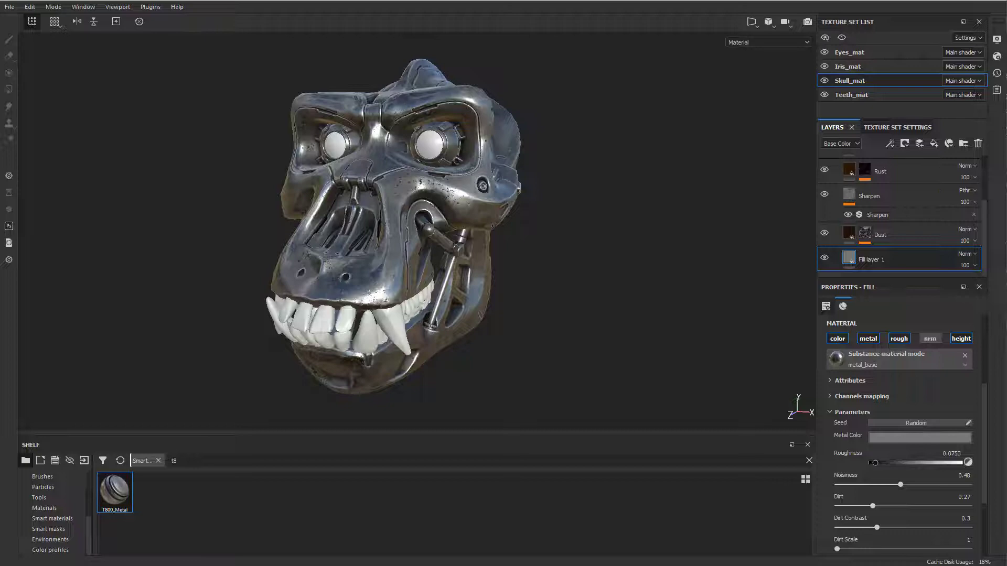
{"action": "mouse_move", "coordinate": [340, 168]}
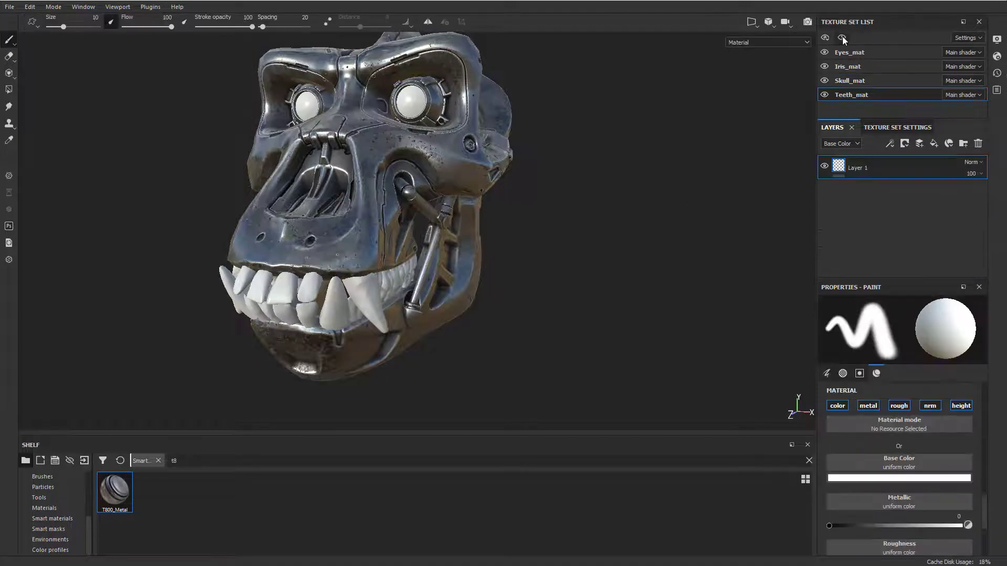
Step: Make Teeth_mat the active texture set
{"action": "left_click", "coordinate": [841, 37]}
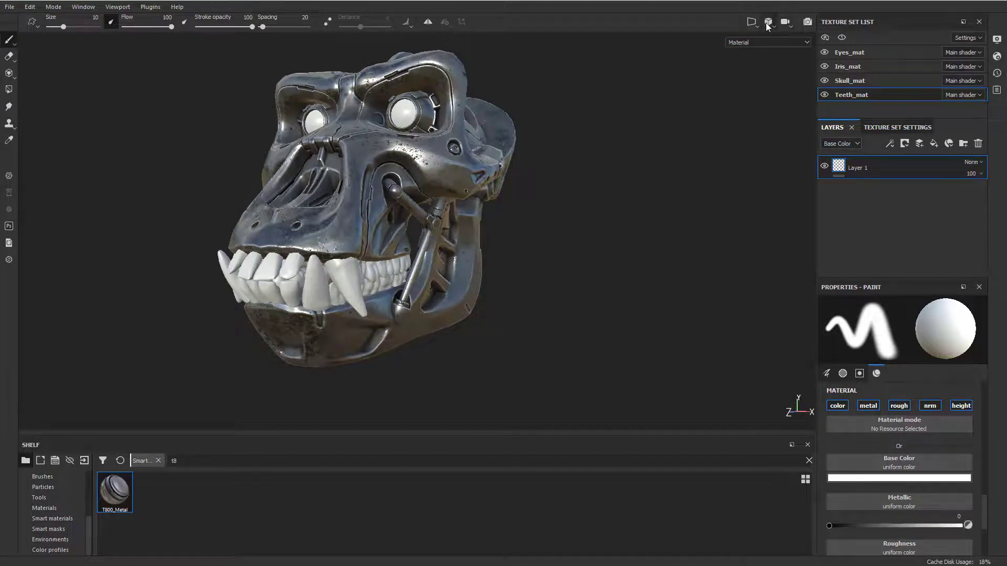
Step: Switch the viewport to 2D-only view of Teeth_mat and open the view mode list
{"action": "left_click", "coordinate": [767, 23]}
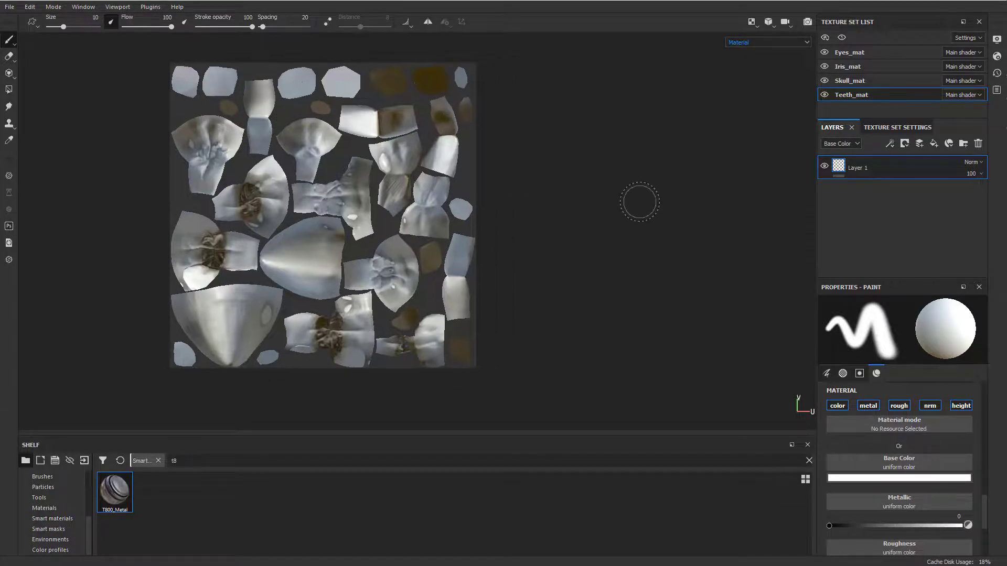
{"action": "left_click", "coordinate": [750, 22]}
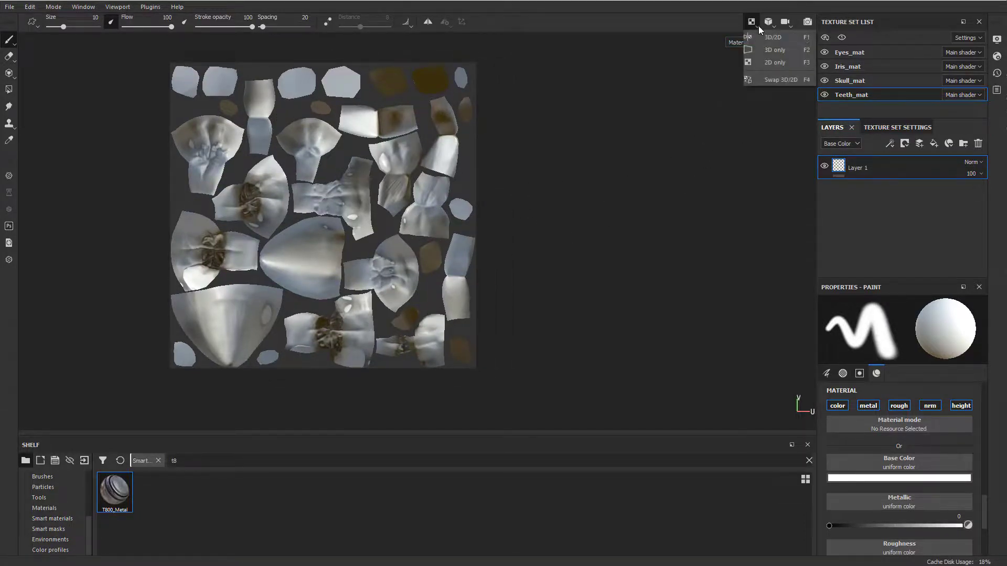